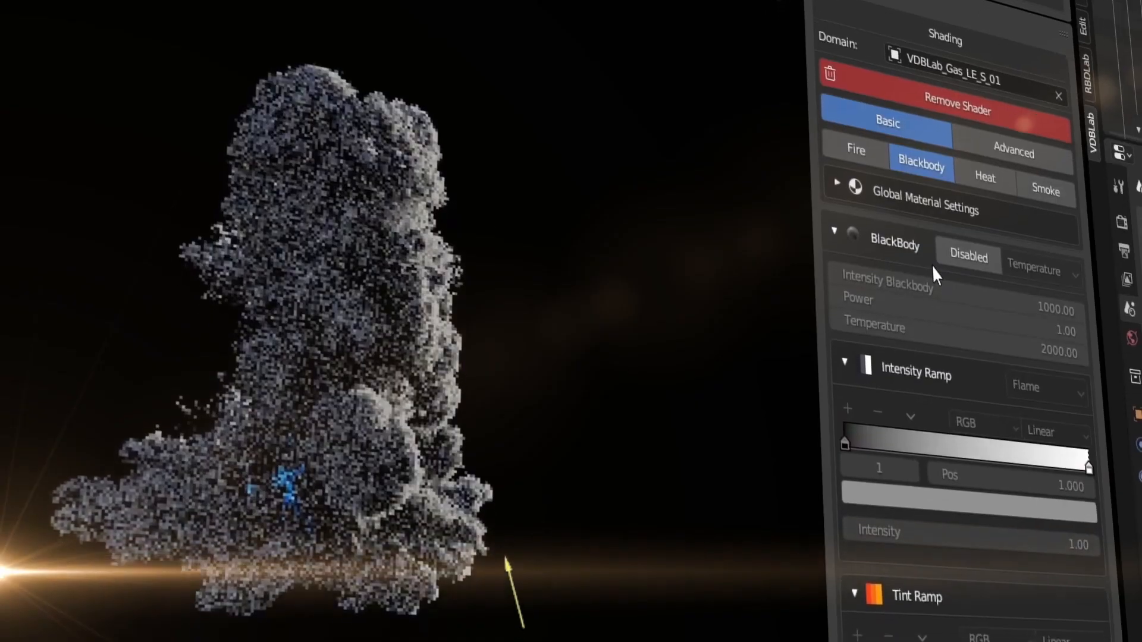
# Switch the Blackbody toggle to Enabled so the smoke glows as fire
pyautogui.click(967, 257)
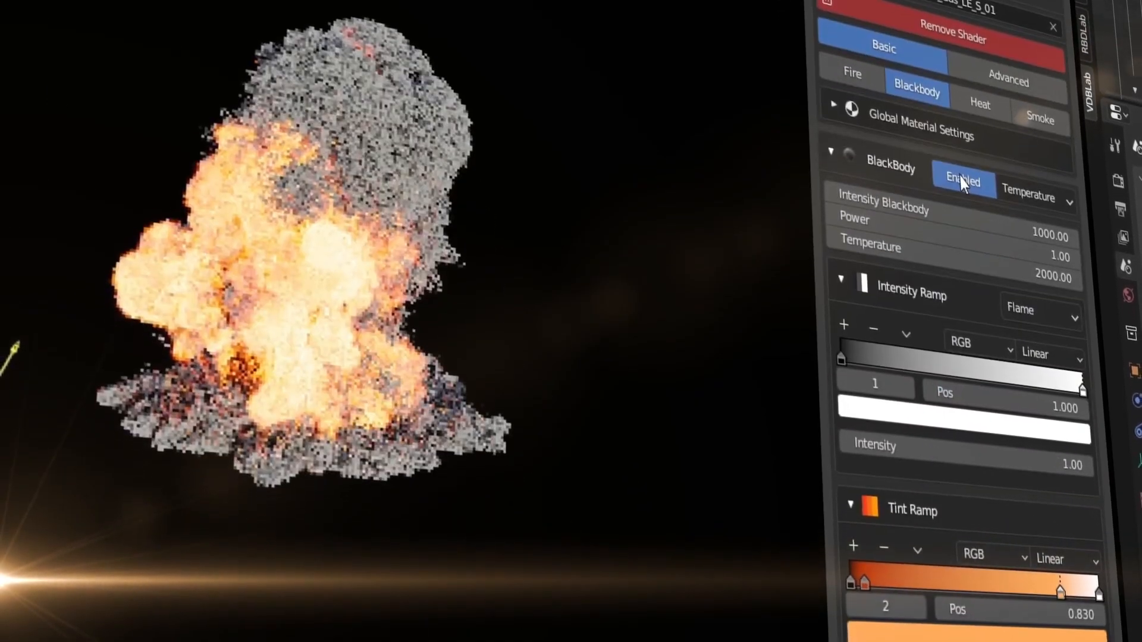
pyautogui.click(879, 57)
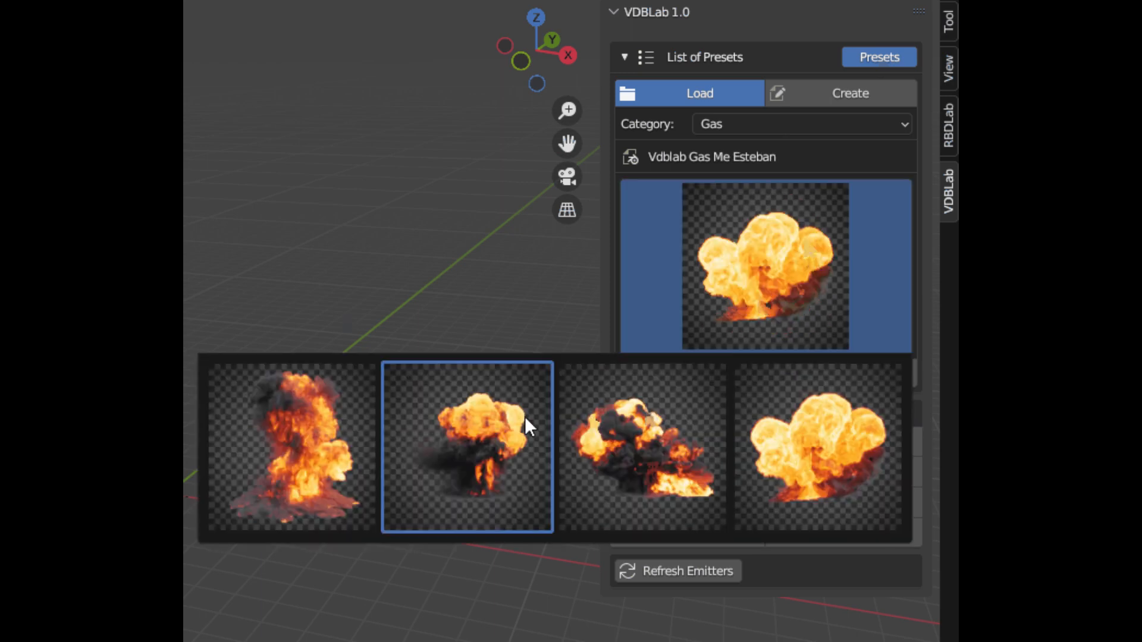
# Pick a Gas preset thumbnail and set the preset Category to Aerial
pyautogui.click(800, 123)
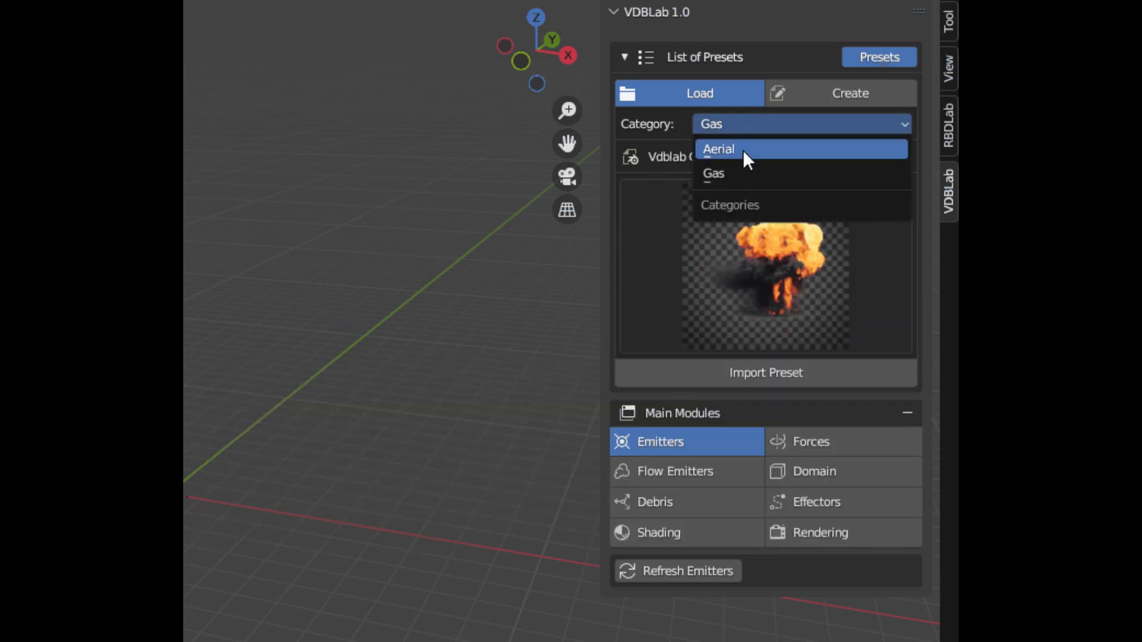
pyautogui.click(718, 148)
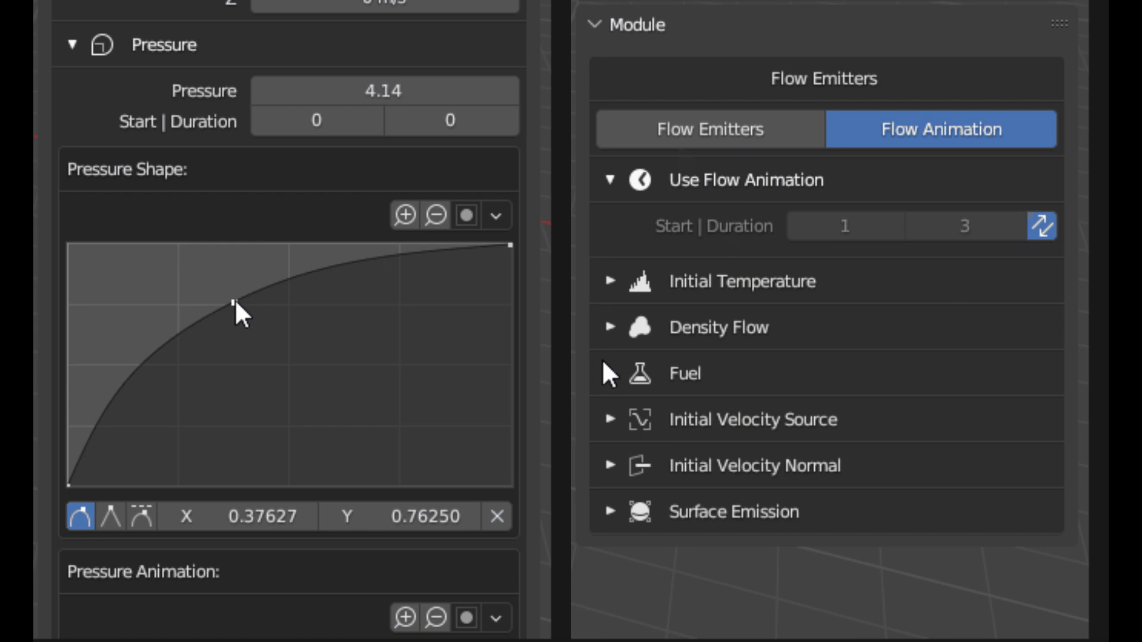
# Expand Initial Velocity Source under Flow Animation to show its settings
pyautogui.click(610, 419)
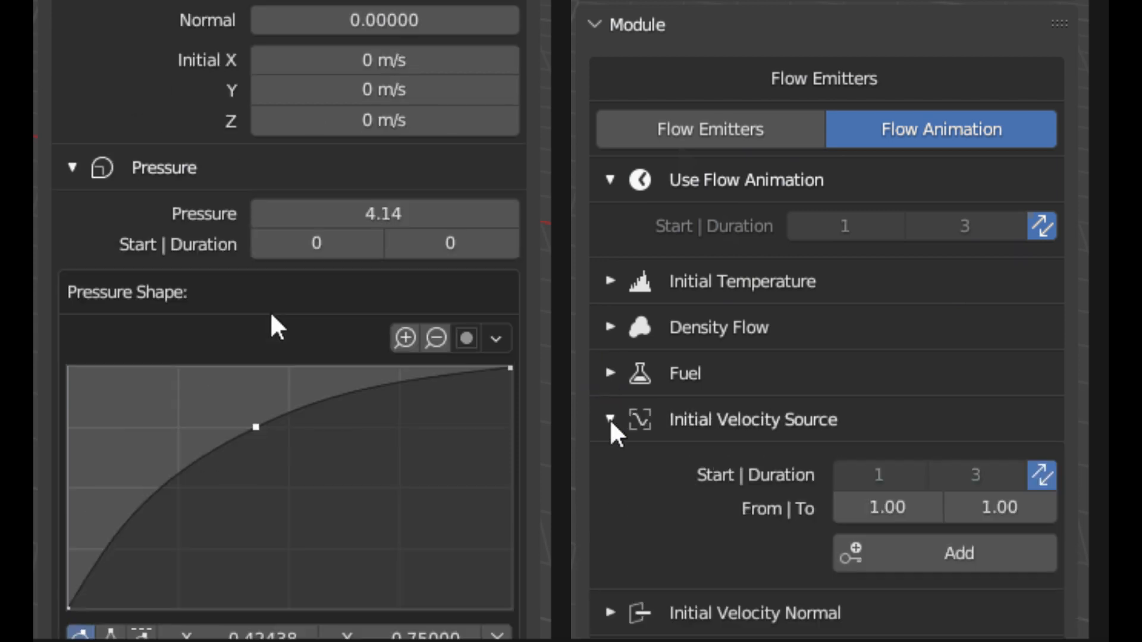
pyautogui.click(610, 419)
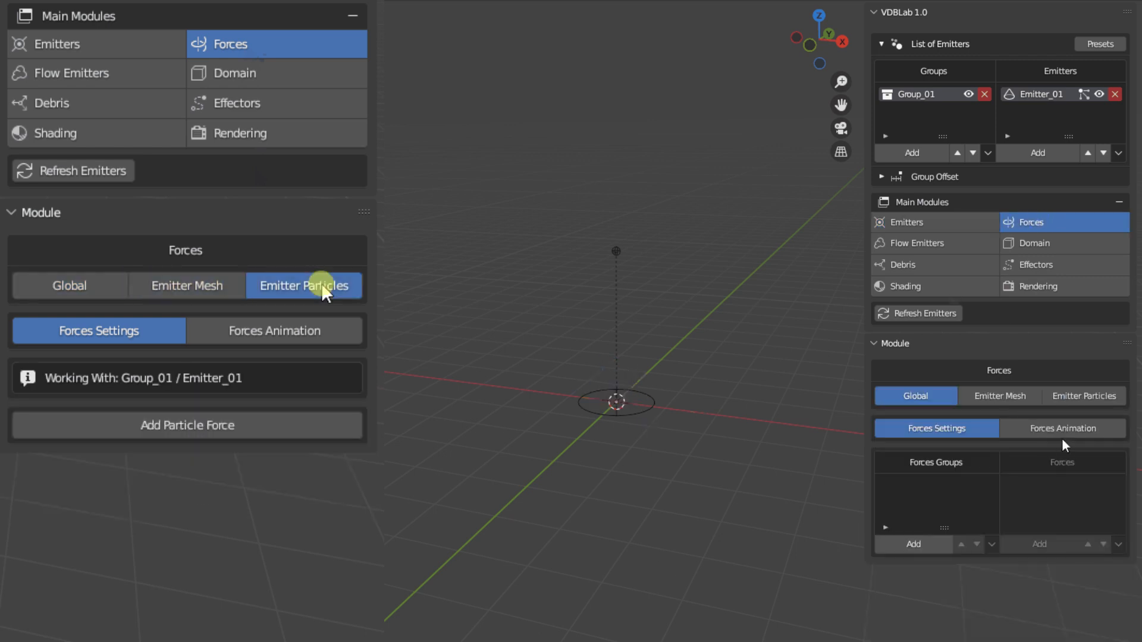
# Show the Emitter Particles force settings for Group_01 / Emitter_01
pyautogui.click(69, 285)
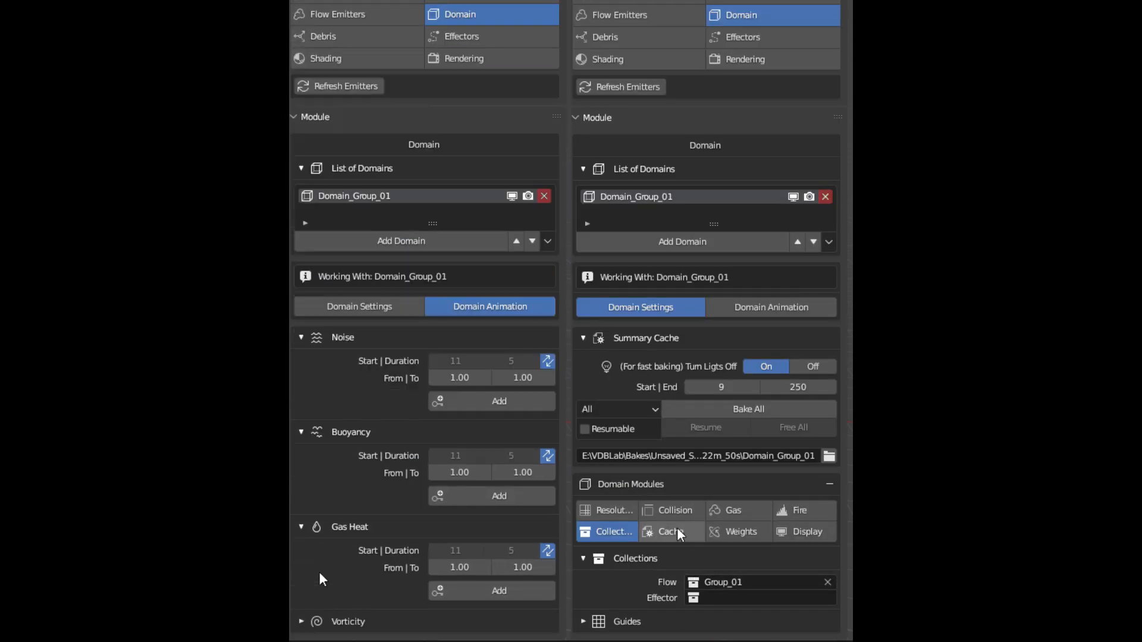
# Show the Cache domain settings for Domain_Group_01
pyautogui.click(804, 532)
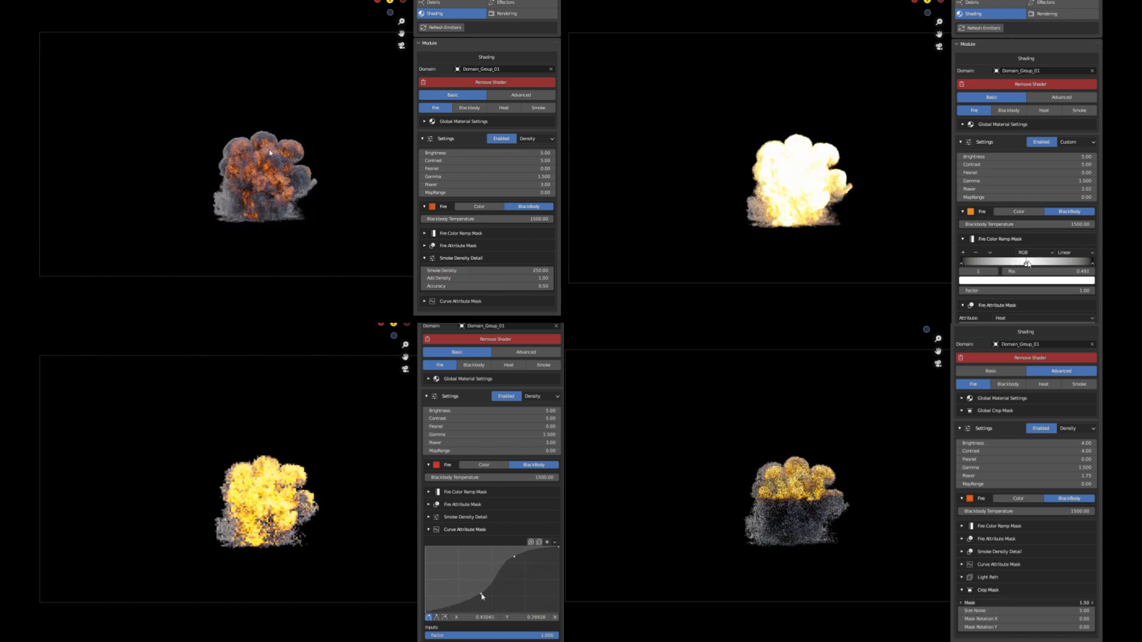
# Edit the Smoke Density value in the Shading panel
pyautogui.click(466, 271)
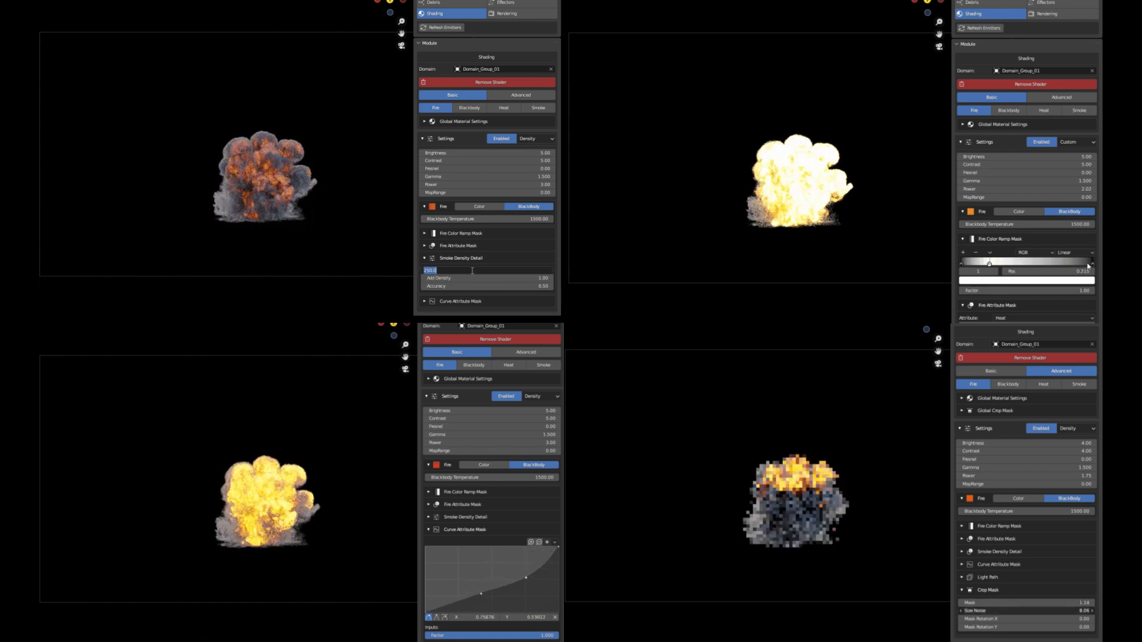